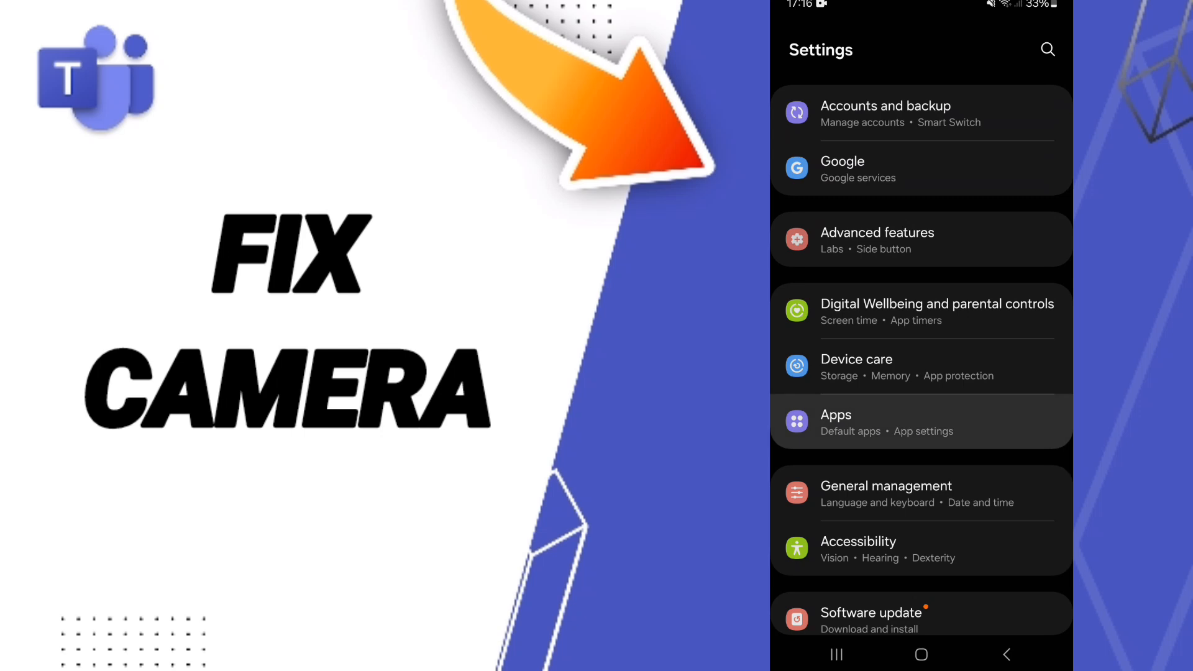
- Search the installed apps list for 'tea' to find Microsoft Teams
{"action": "left_click", "coordinate": [912, 423]}
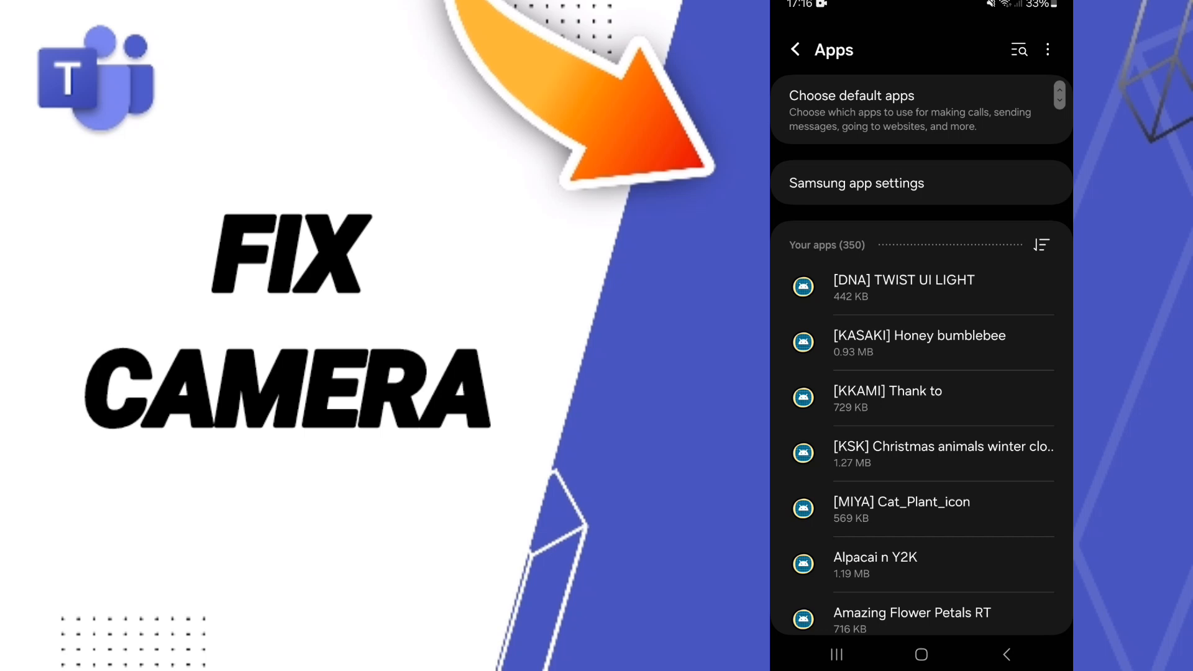
{"action": "type", "text": "tea"}
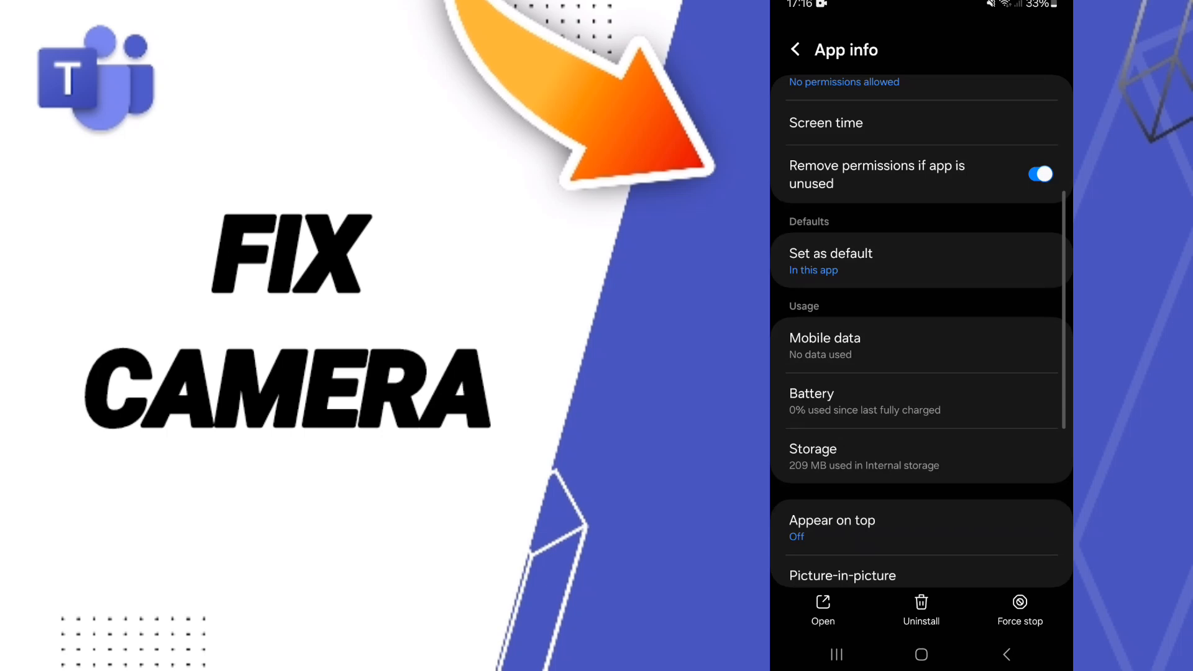
- Force stop Microsoft Teams and confirm the warning with OK
{"action": "left_click", "coordinate": [1019, 611]}
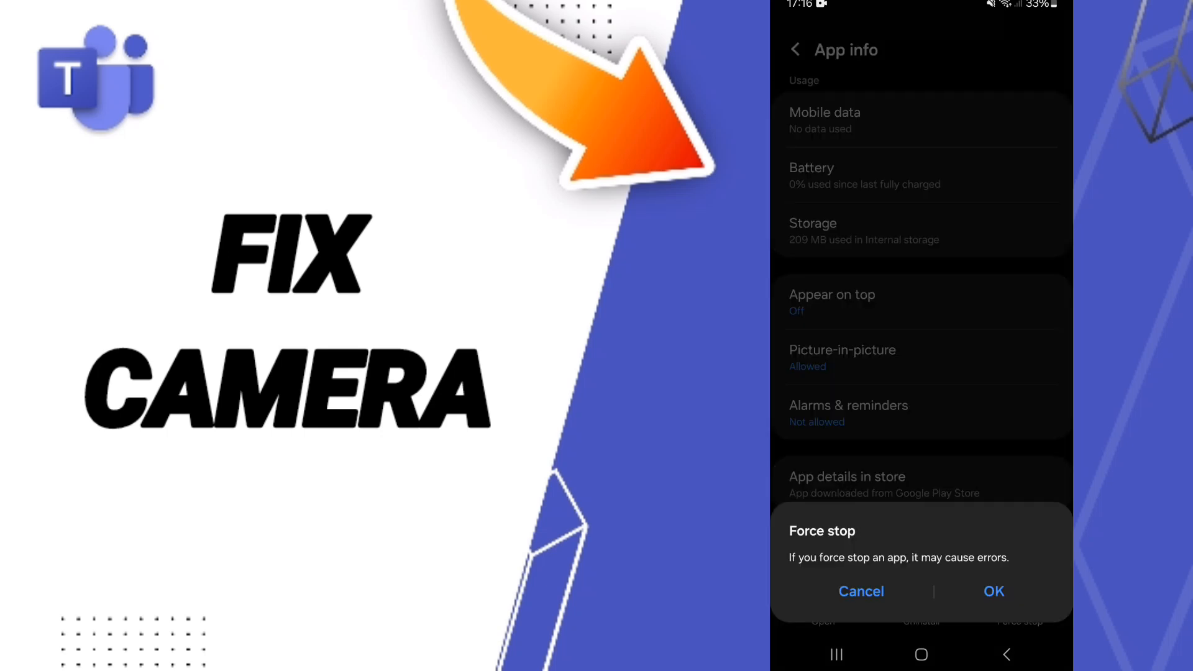
{"action": "left_click", "coordinate": [860, 591]}
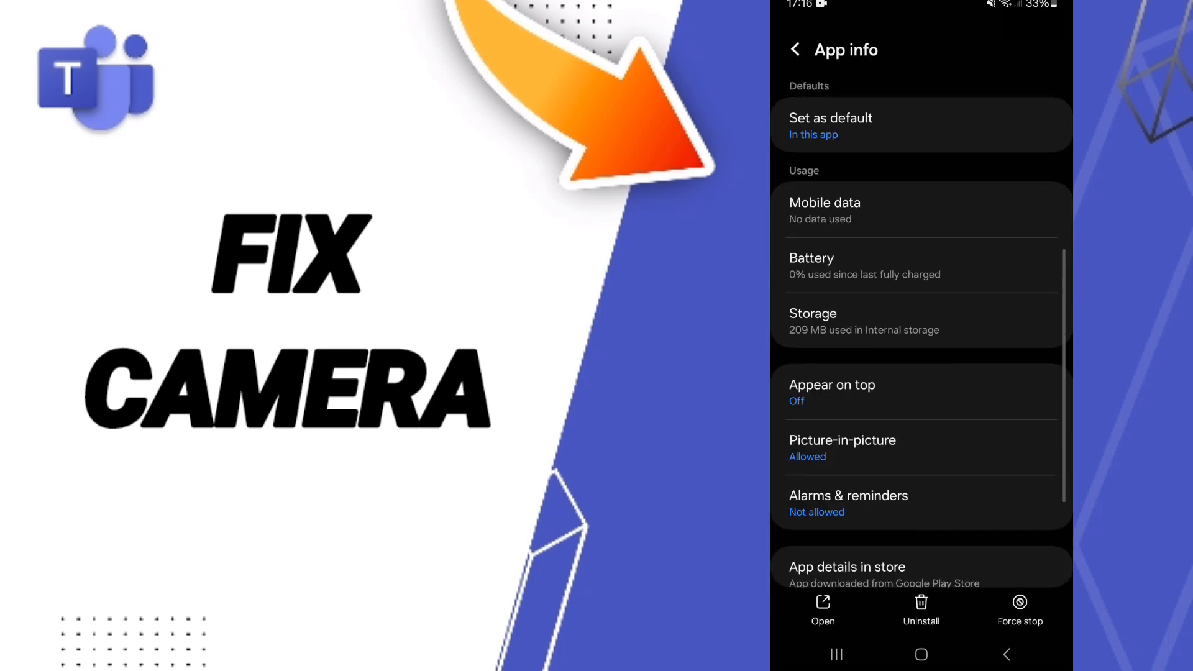
{"action": "scroll", "scroll_direction": "down", "scroll_amount": 3}
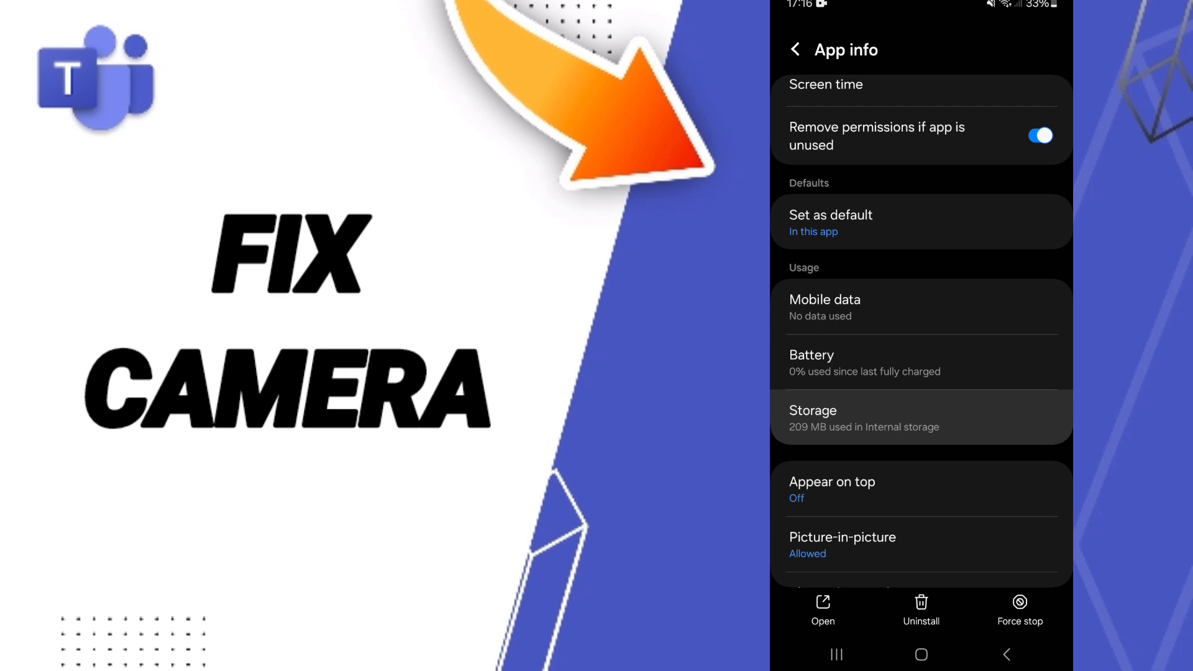
- Clear the 160 KB cache from Teams' Storage page
{"action": "left_click", "coordinate": [920, 418]}
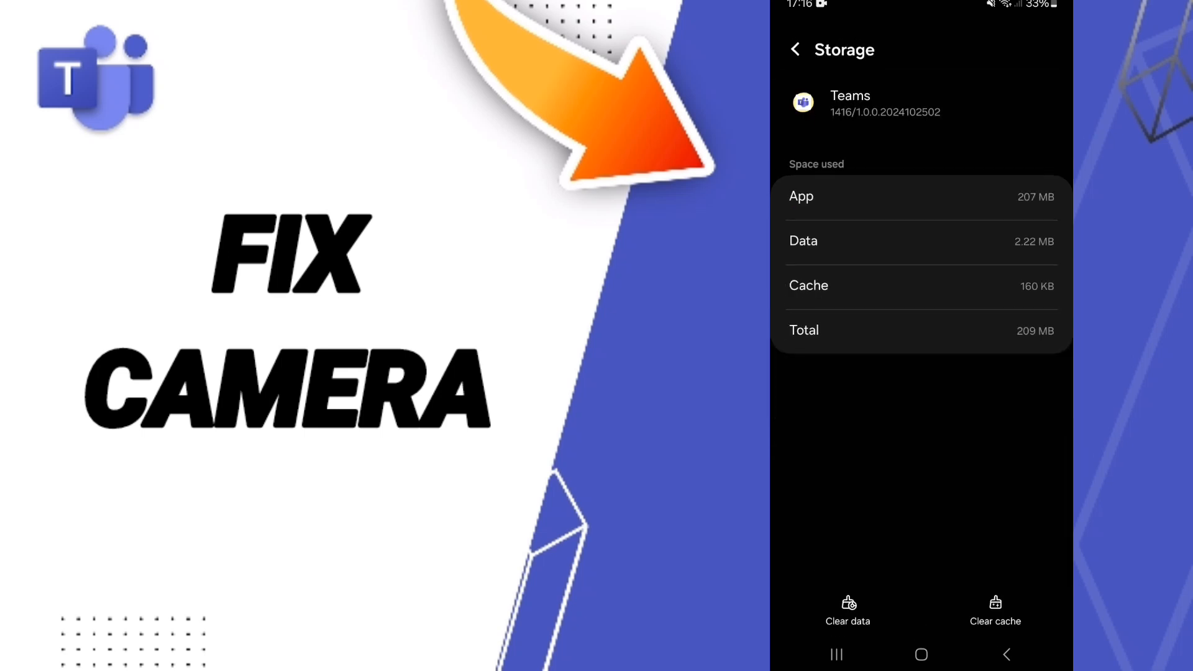
{"action": "left_click", "coordinate": [994, 611]}
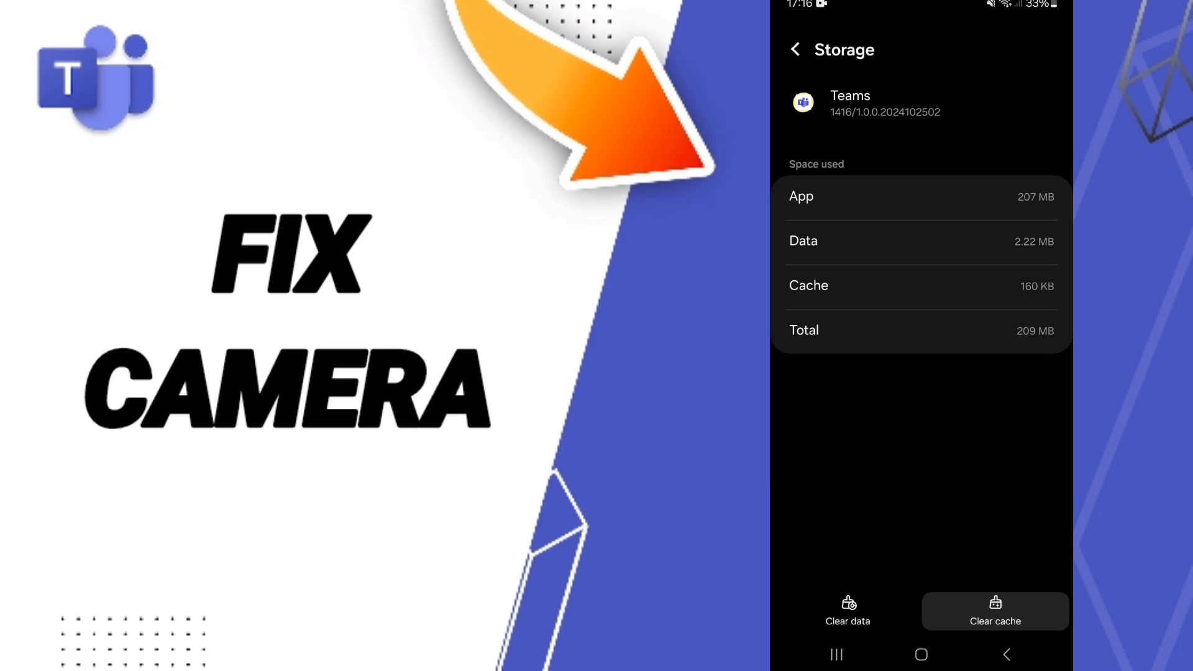